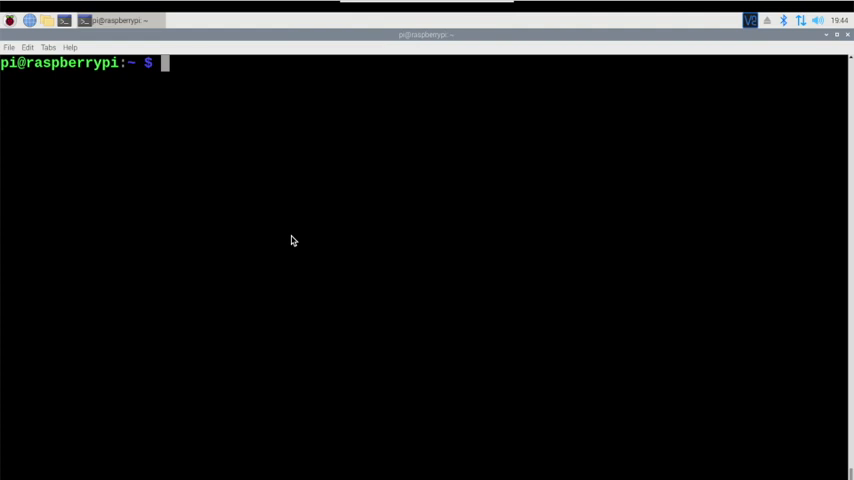
List mounted filesystems with sizes and free space using df -h
{"action": "type", "text": "d"}
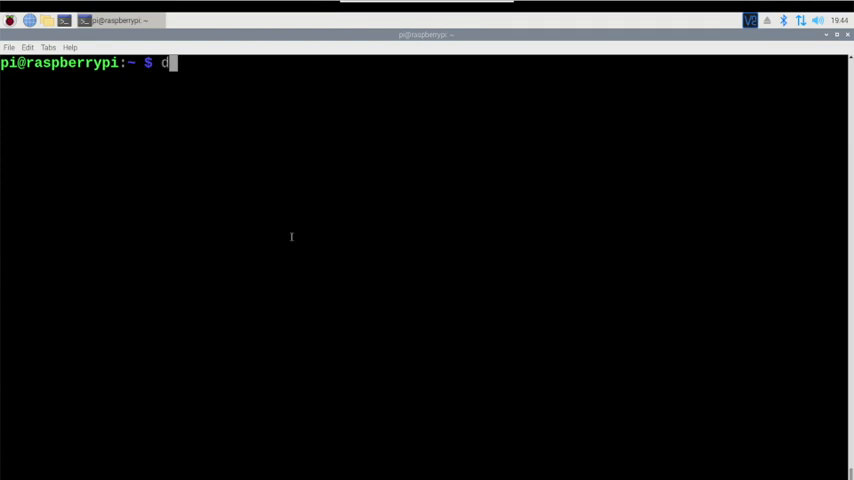
{"action": "key", "text": "Return"}
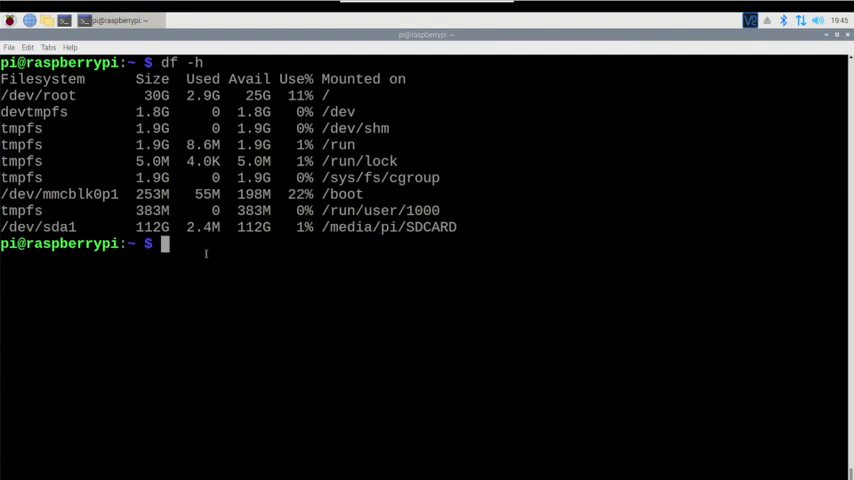
{"action": "type", "text": "sudo rpi-eeprom-update -d -f /lib/firmware/raspberrypi/bootloader/stable/pieeprom-2020-09-03.bin"}
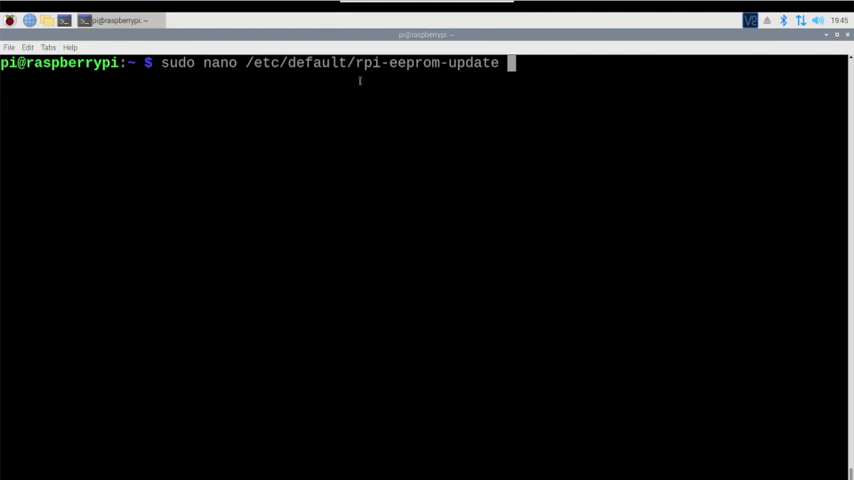
{"action": "mouse_move", "coordinate": [412, 84]}
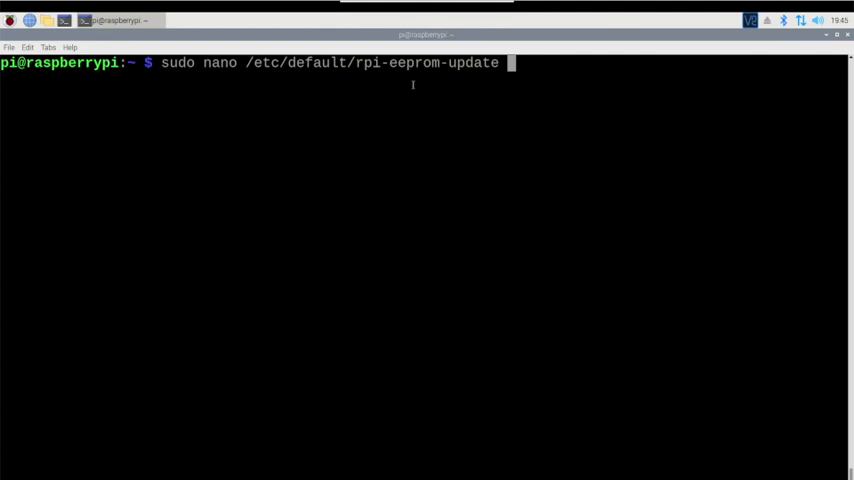
{"action": "key", "text": "Return"}
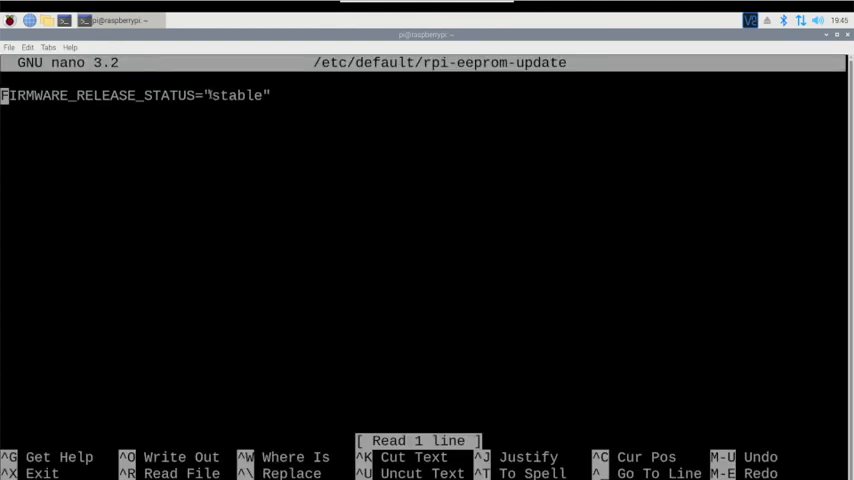
{"action": "double_click", "coordinate": [238, 96]}
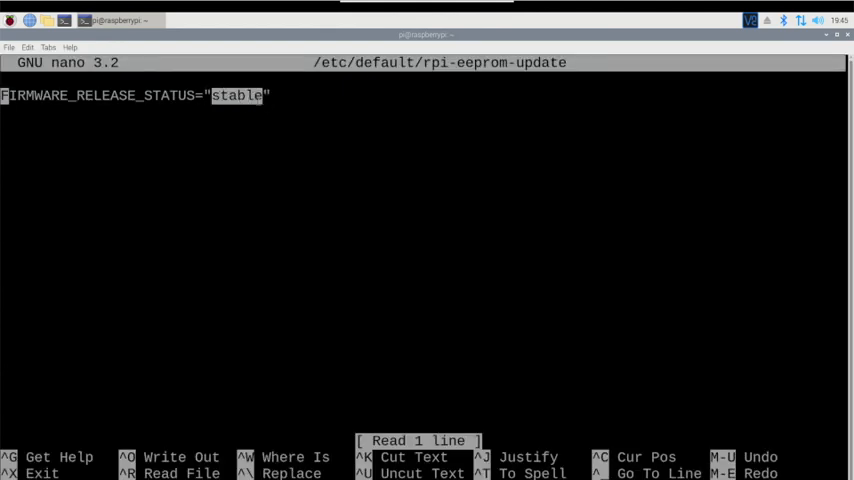
{"action": "mouse_move", "coordinate": [272, 132]}
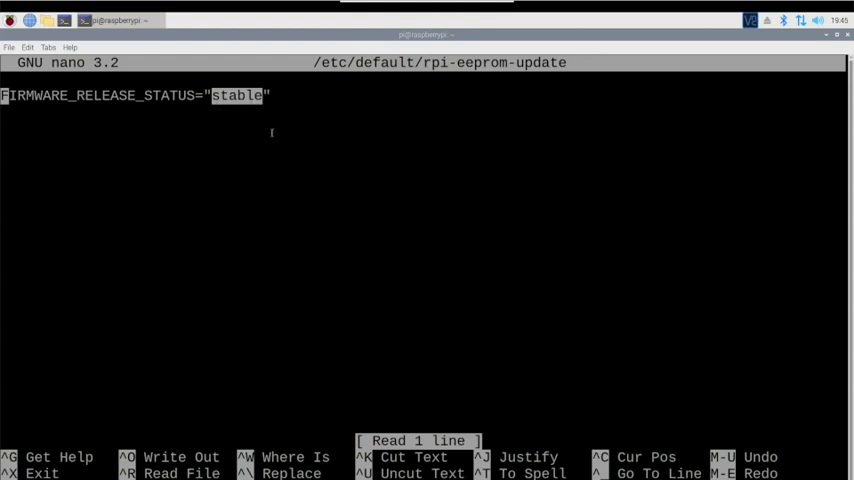
{"action": "key", "text": "ctrl+x"}
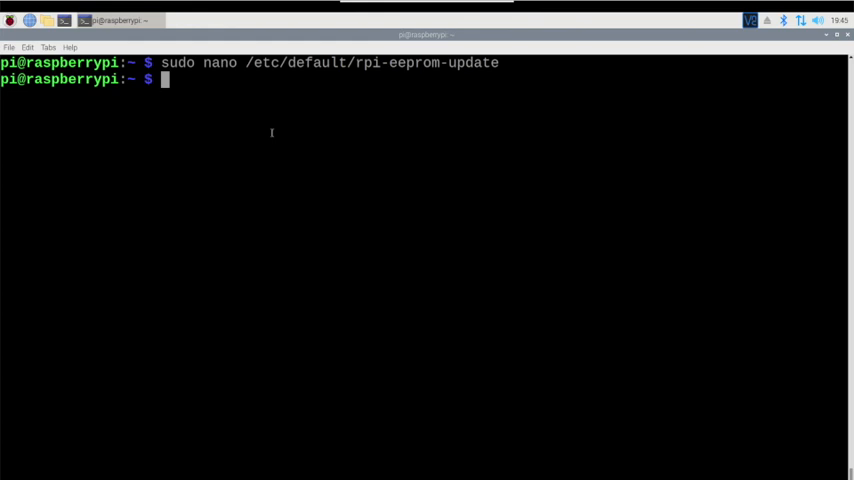
Flash the stable pieeprom-2020-09-03.bin bootloader with sudo rpi-eeprom-update, pending reboot
{"action": "type", "text": "df -h"}
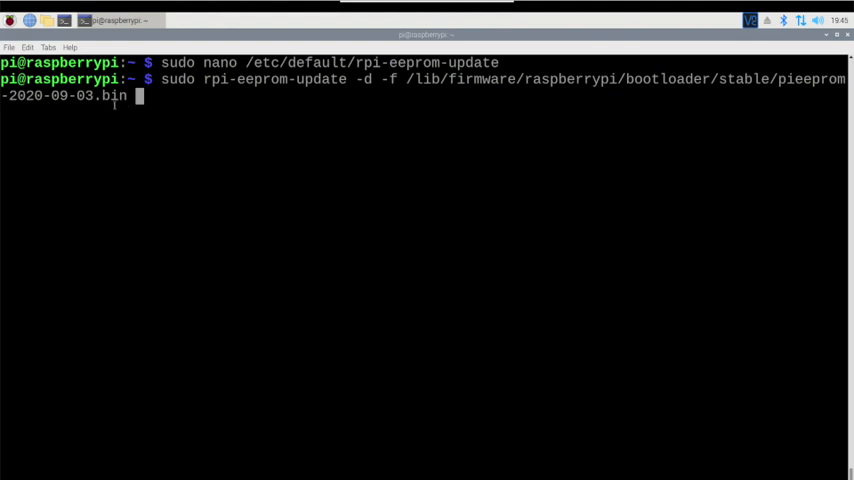
{"action": "mouse_move", "coordinate": [242, 152]}
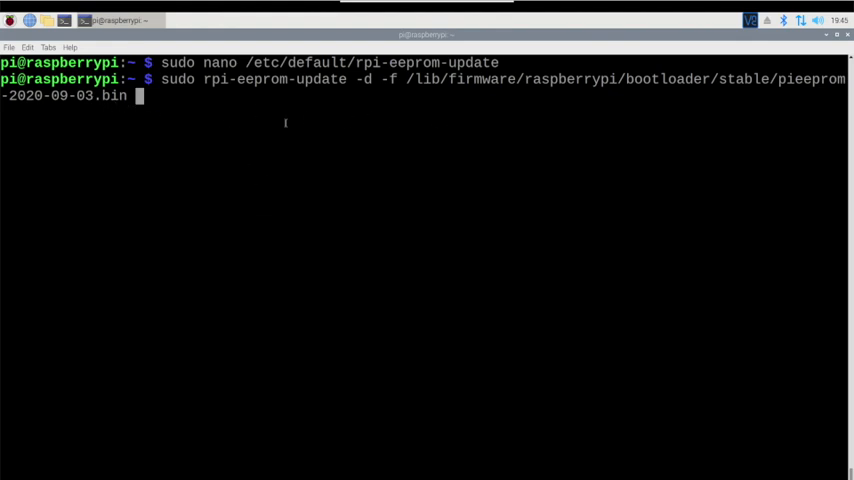
{"action": "mouse_move", "coordinate": [242, 124]}
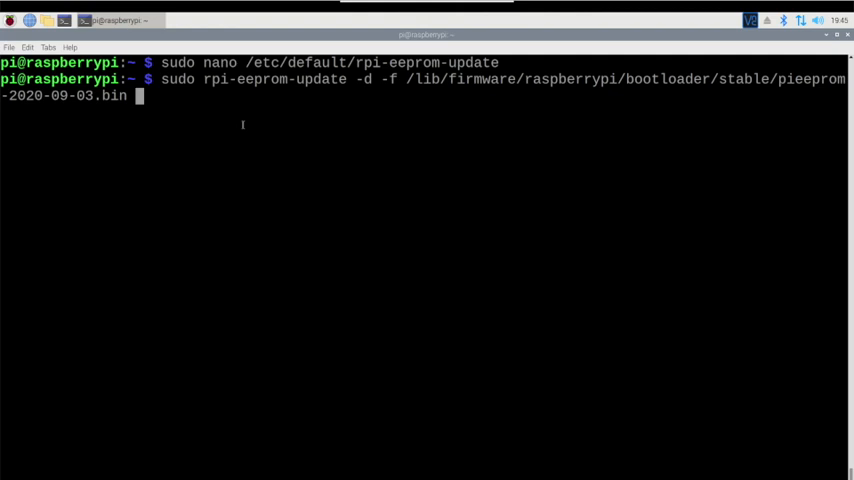
{"action": "key", "text": "Return"}
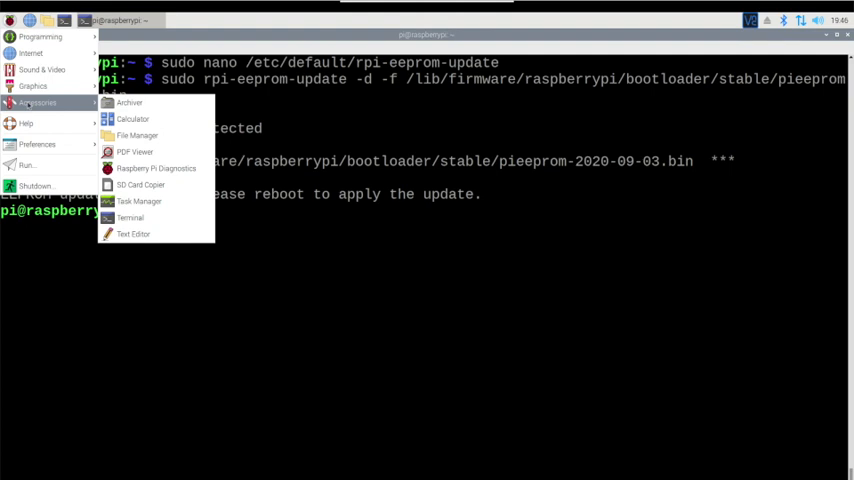
{"action": "mouse_move", "coordinate": [140, 184]}
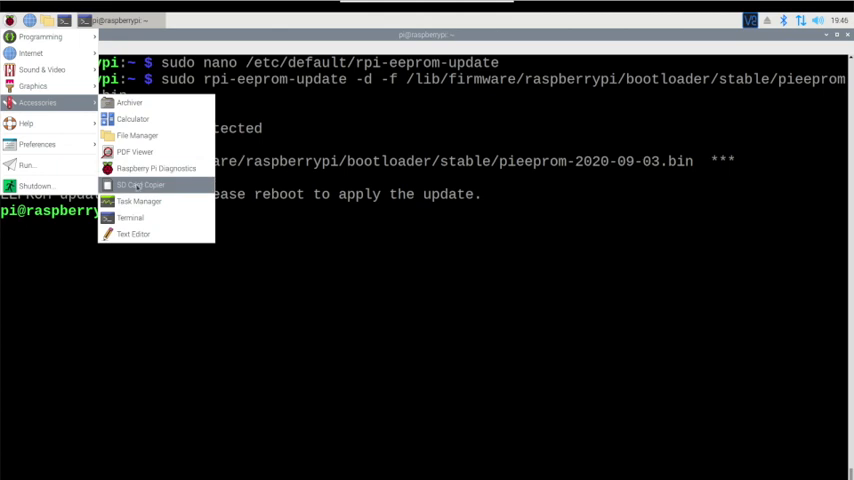
Start copying mmcblk0 to the SSD in SD Card Copier, confirming the SSD will be erased
{"action": "left_click", "coordinate": [140, 184]}
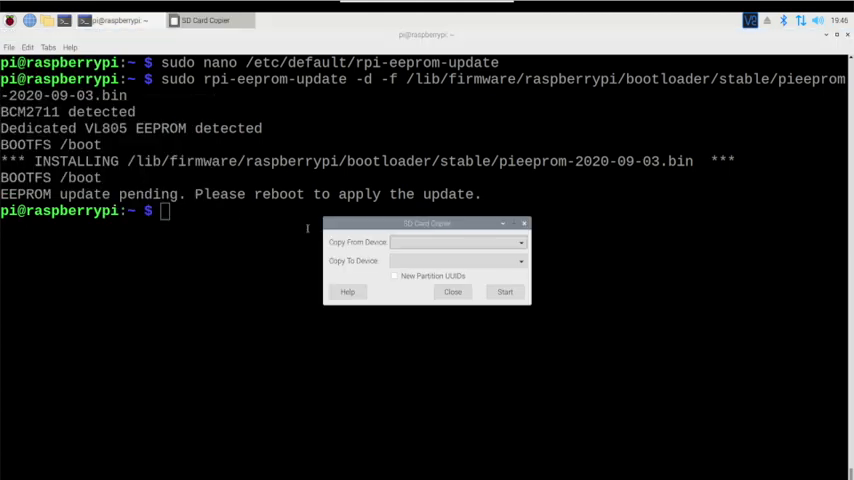
{"action": "left_click", "coordinate": [456, 242]}
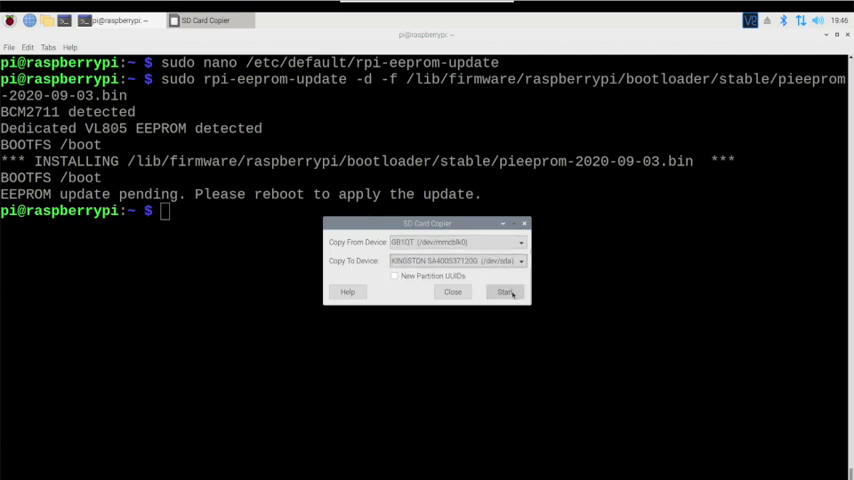
{"action": "left_click", "coordinate": [504, 292]}
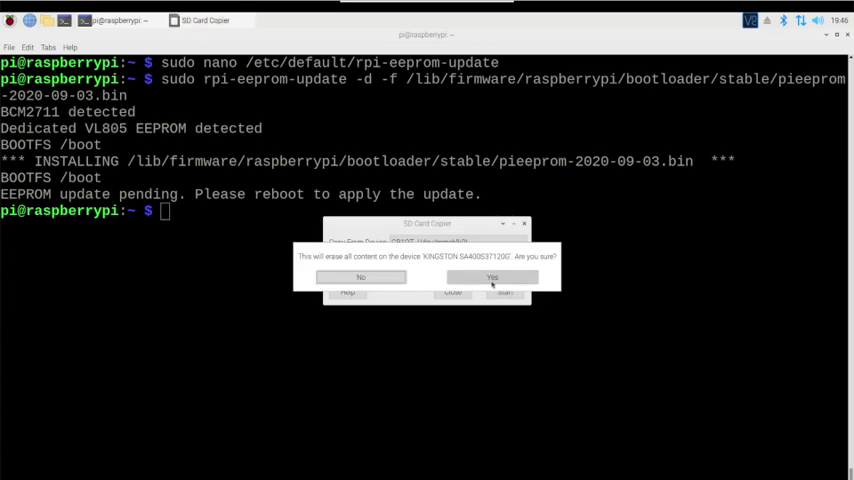
{"action": "left_click", "coordinate": [492, 276]}
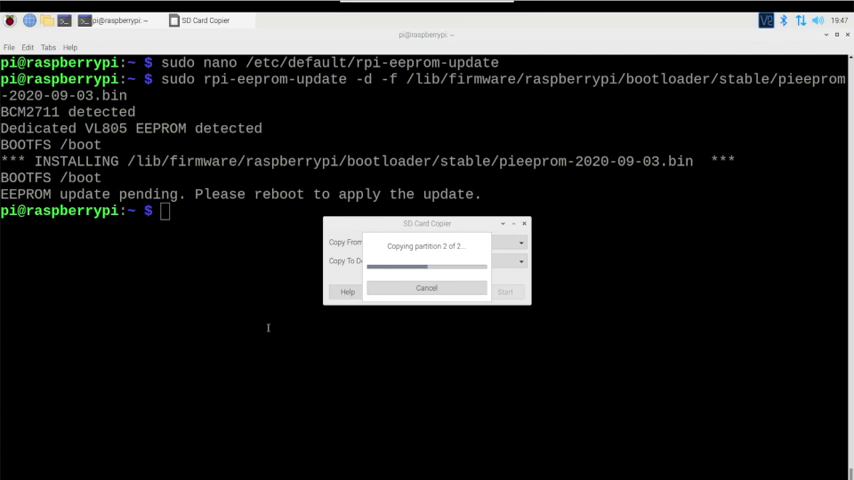
{"action": "mouse_move", "coordinate": [368, 222]}
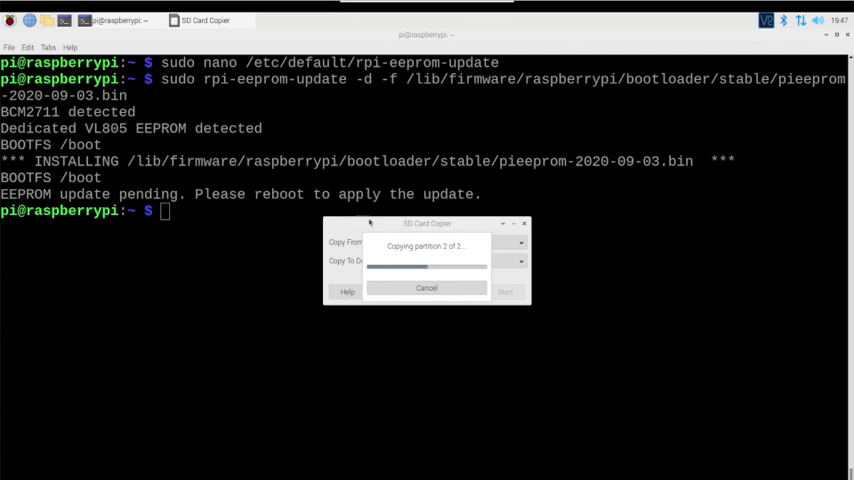
{"action": "mouse_move", "coordinate": [224, 272]}
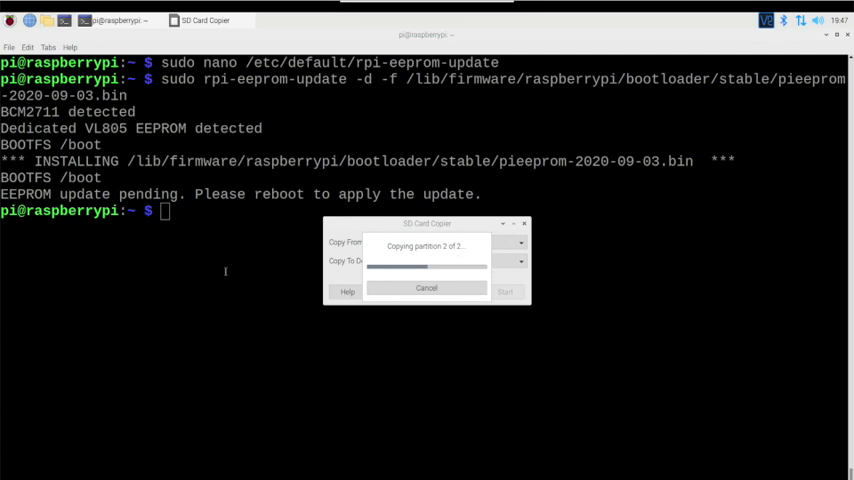
{"action": "mouse_move", "coordinate": [340, 360]}
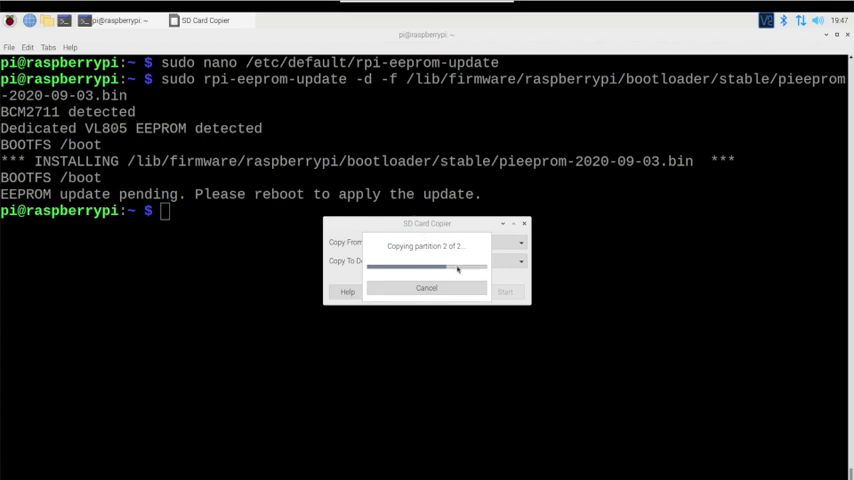
{"action": "mouse_move", "coordinate": [242, 334]}
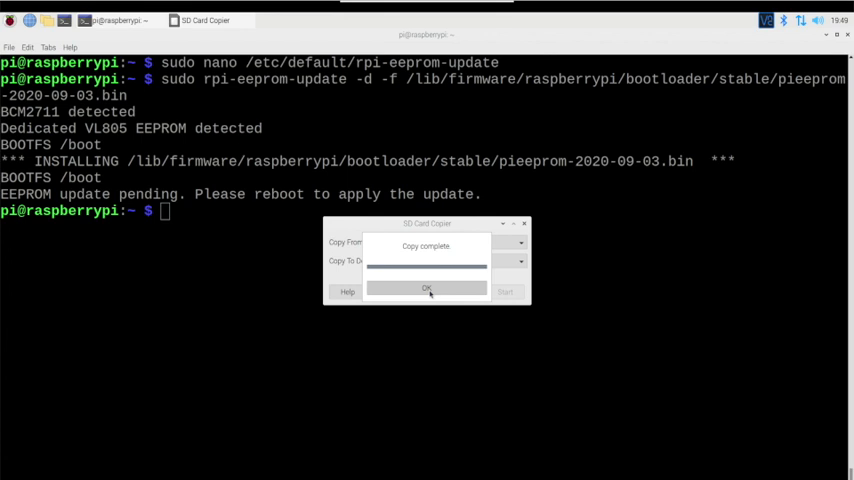
Close SD Card Copier once it reports the copy is complete
{"action": "left_click", "coordinate": [428, 288]}
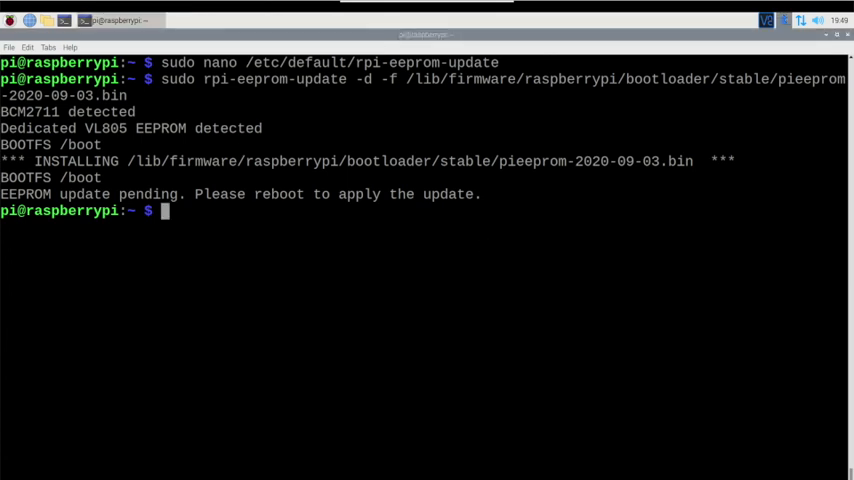